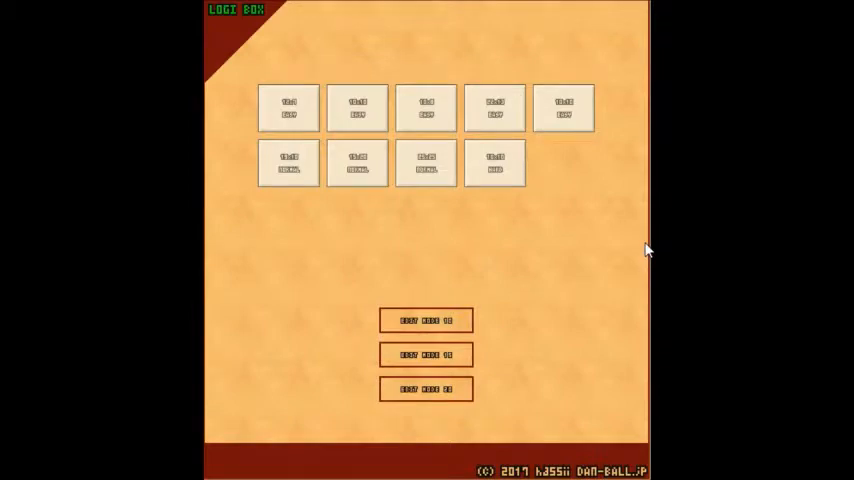
{"action": "mouse_move", "coordinate": [556, 158]}
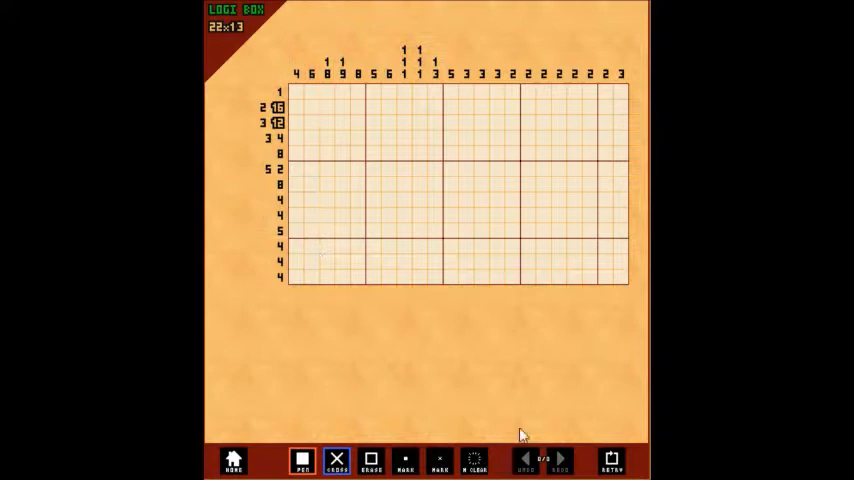
Step: Return to the puzzle list and open the first small nonogram puzzle
{"action": "left_click", "coordinate": [232, 458]}
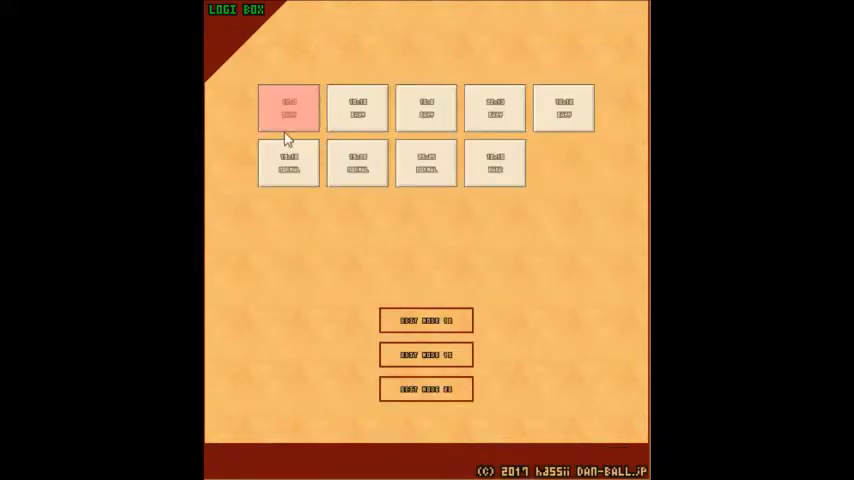
{"action": "left_click", "coordinate": [288, 108]}
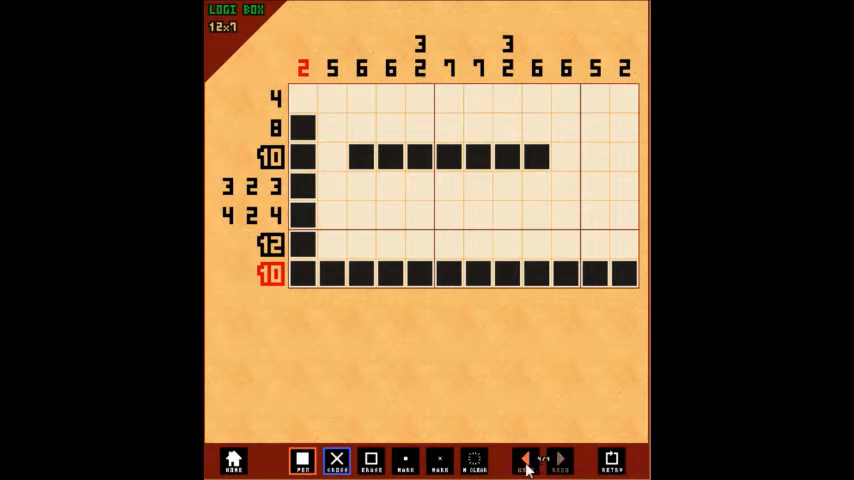
Step: Fill a grid cell black with the Fill tool
{"action": "left_click", "coordinate": [304, 274]}
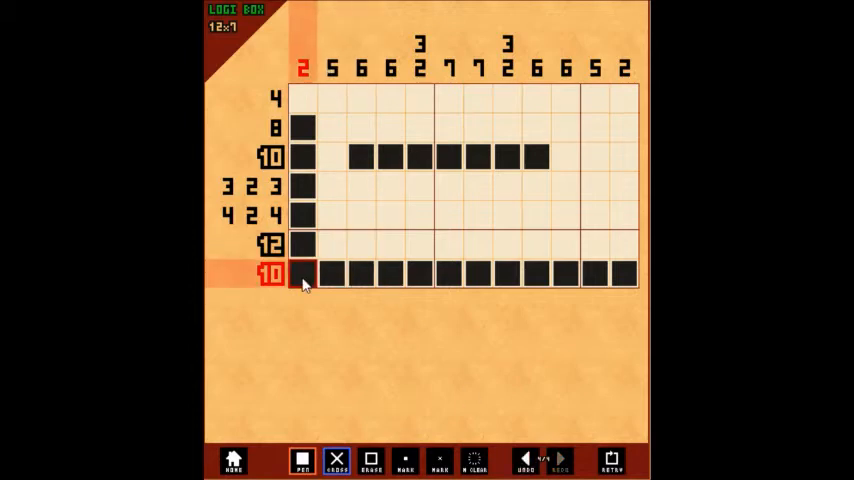